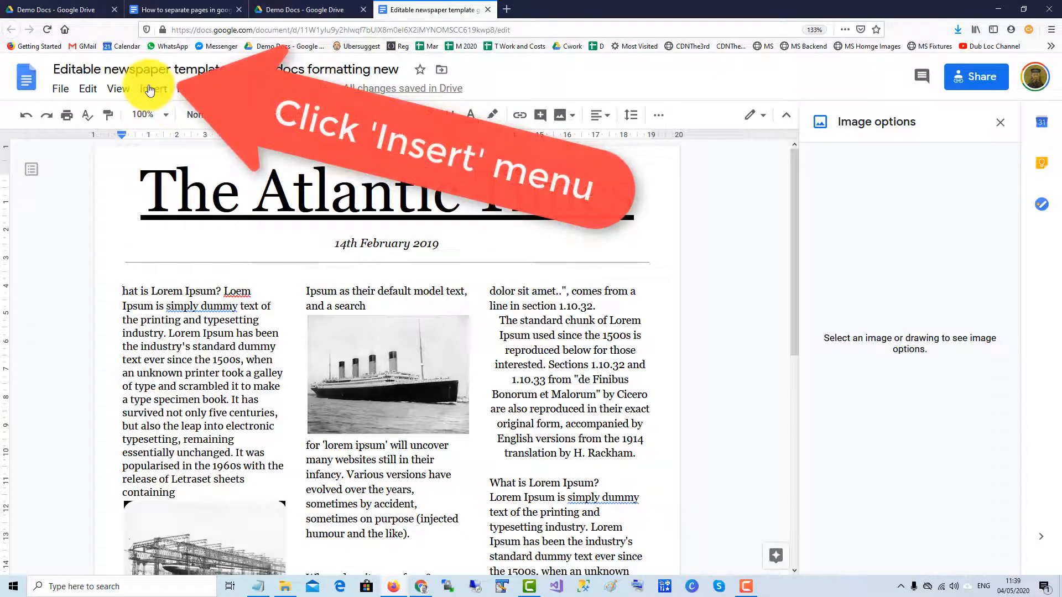
Step: Insert a new blank drawing into the newspaper document
left_click(153, 88)
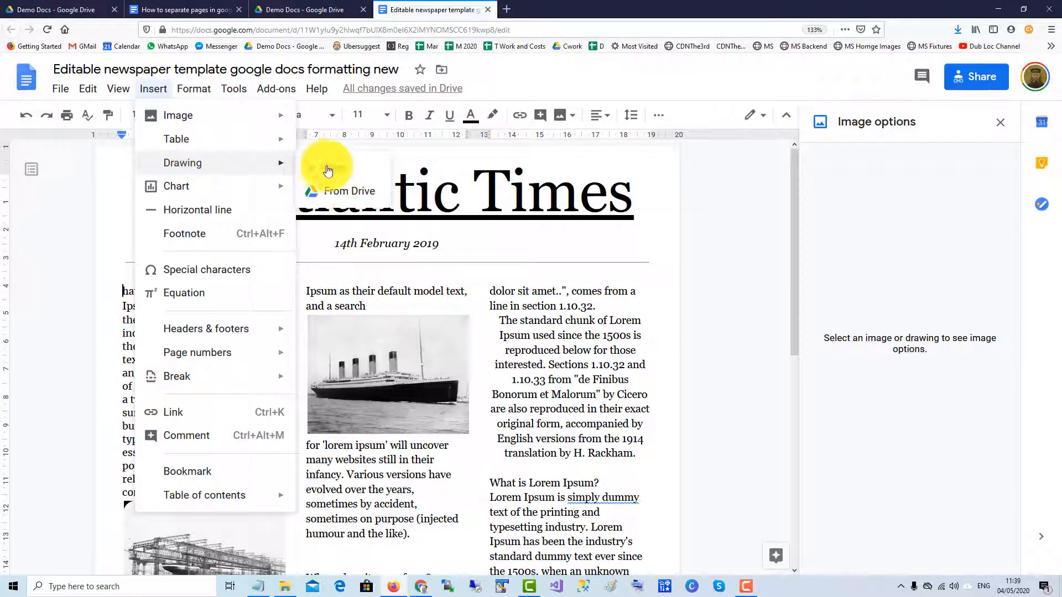
left_click(182, 163)
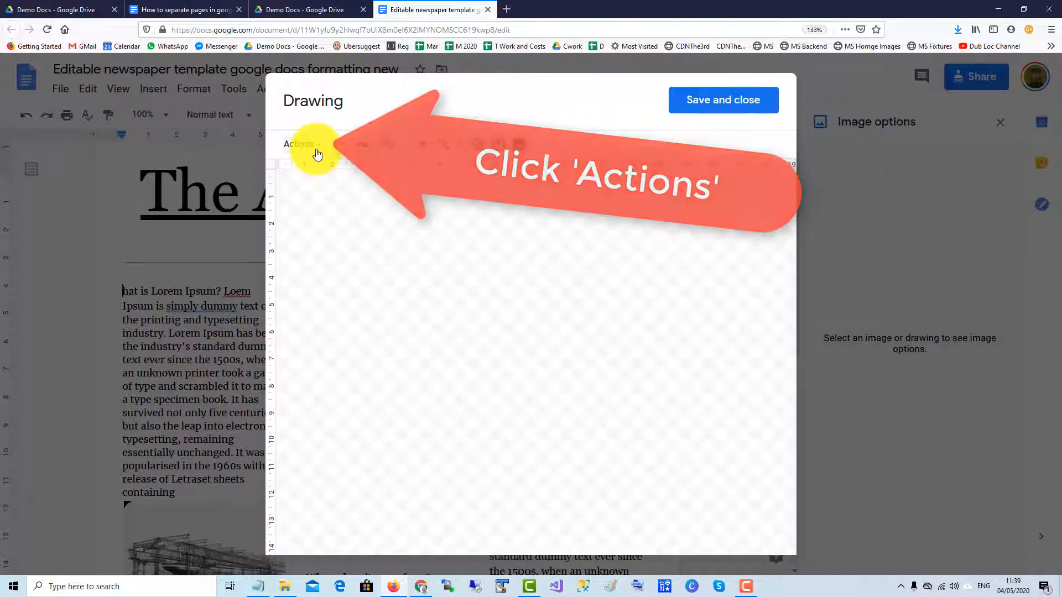
Step: Add the letter 'W' as word art on the drawing canvas
left_click(299, 143)
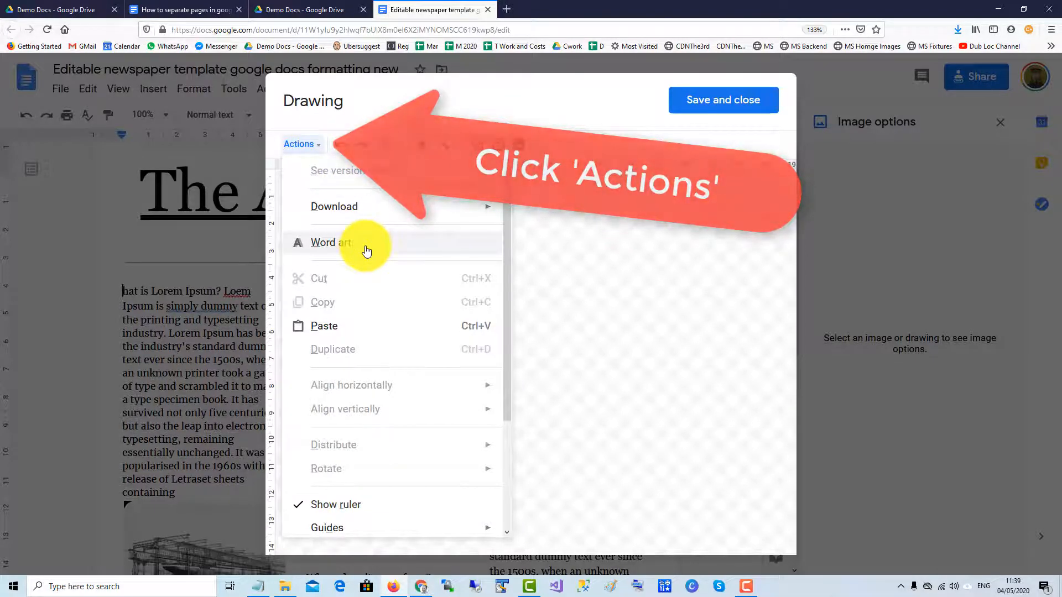
left_click(331, 242)
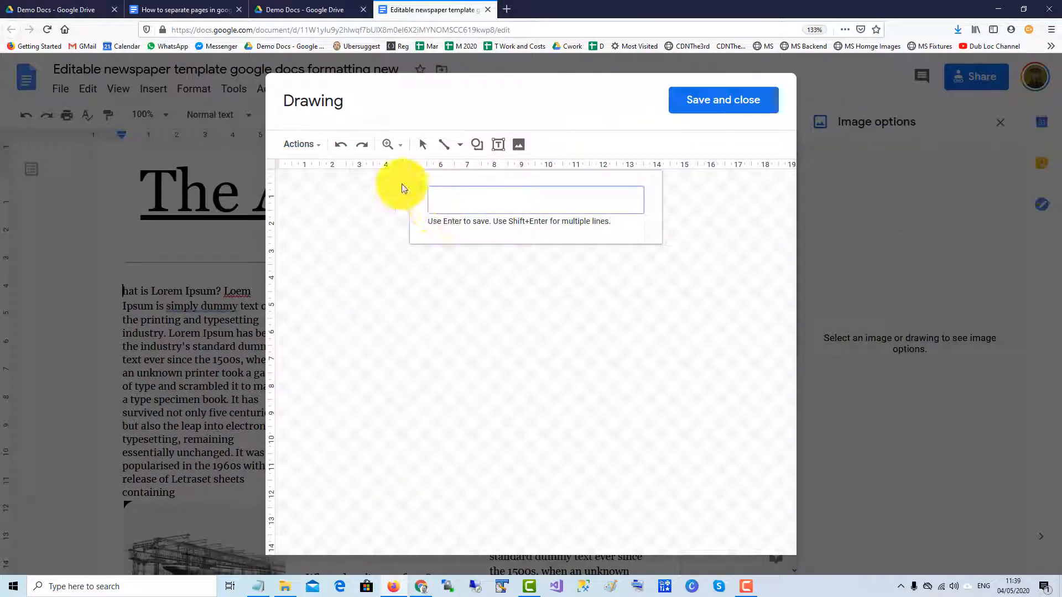
type("W")
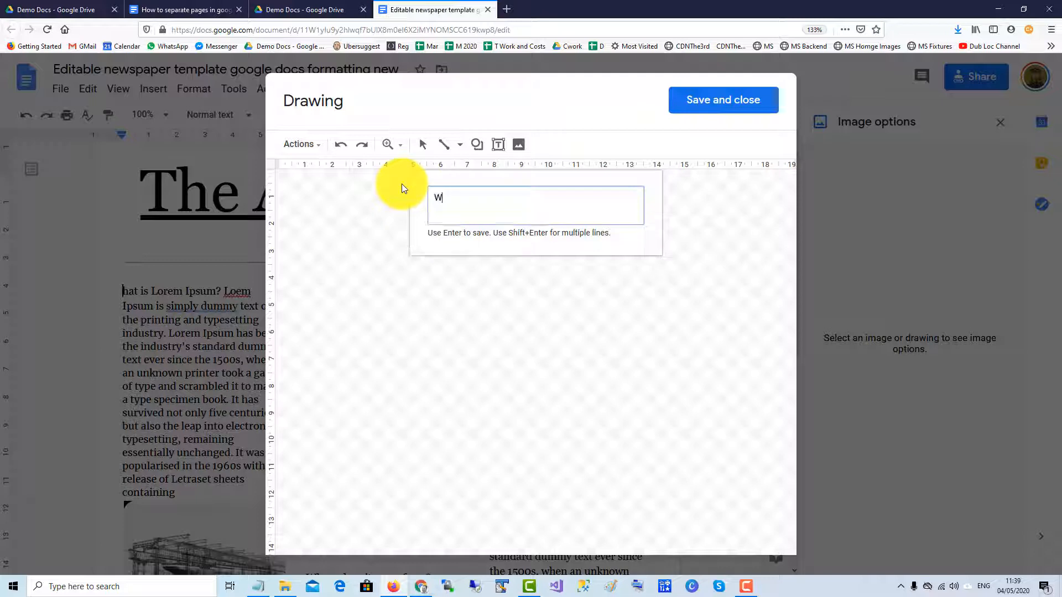
key("Return")
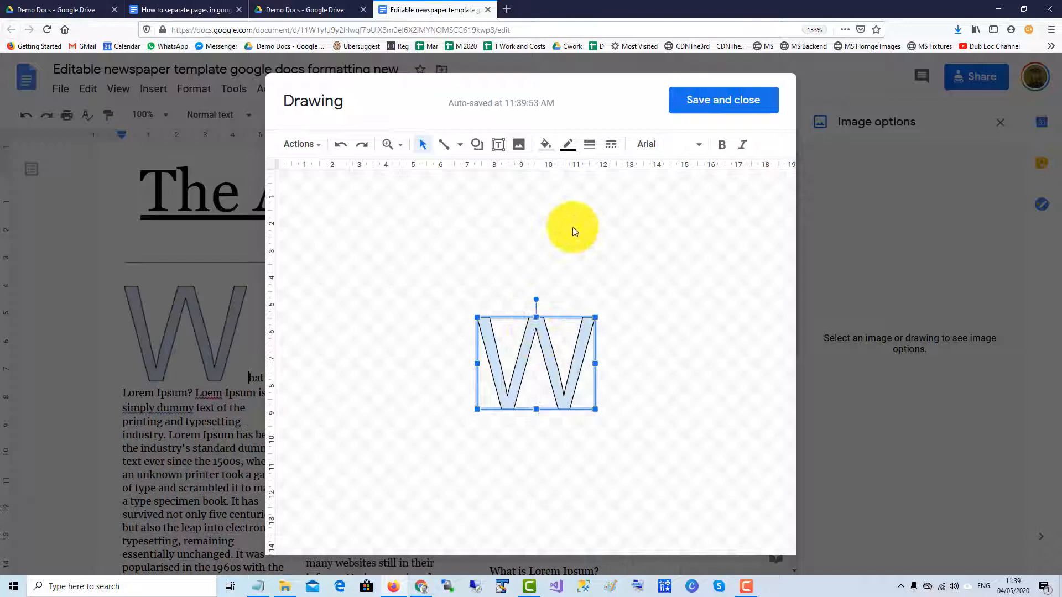
Step: Make the W a black-filled Cambria letter and save it into the document
left_click(665, 144)
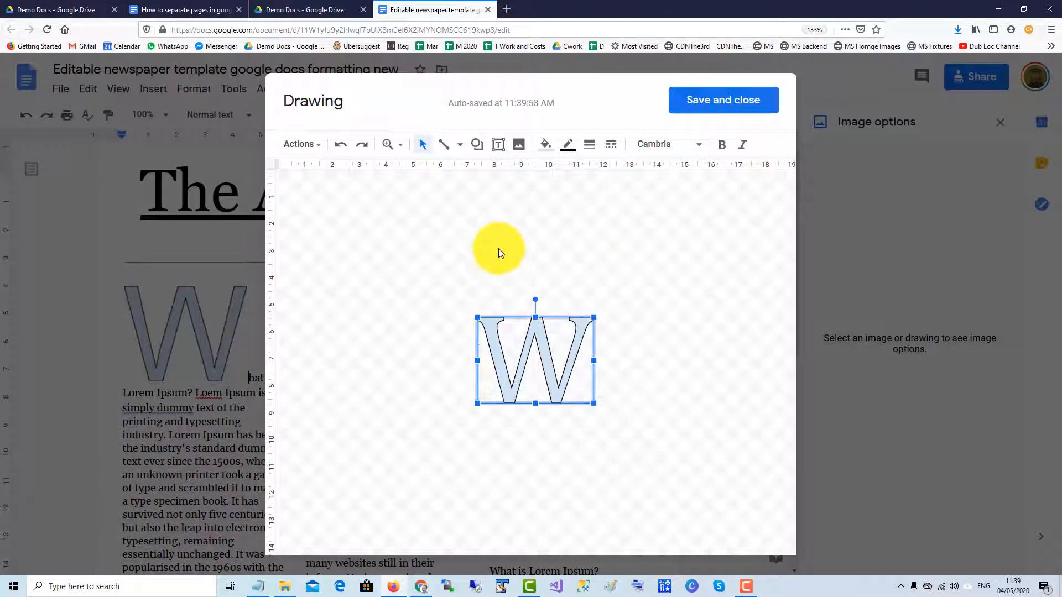
left_click(546, 144)
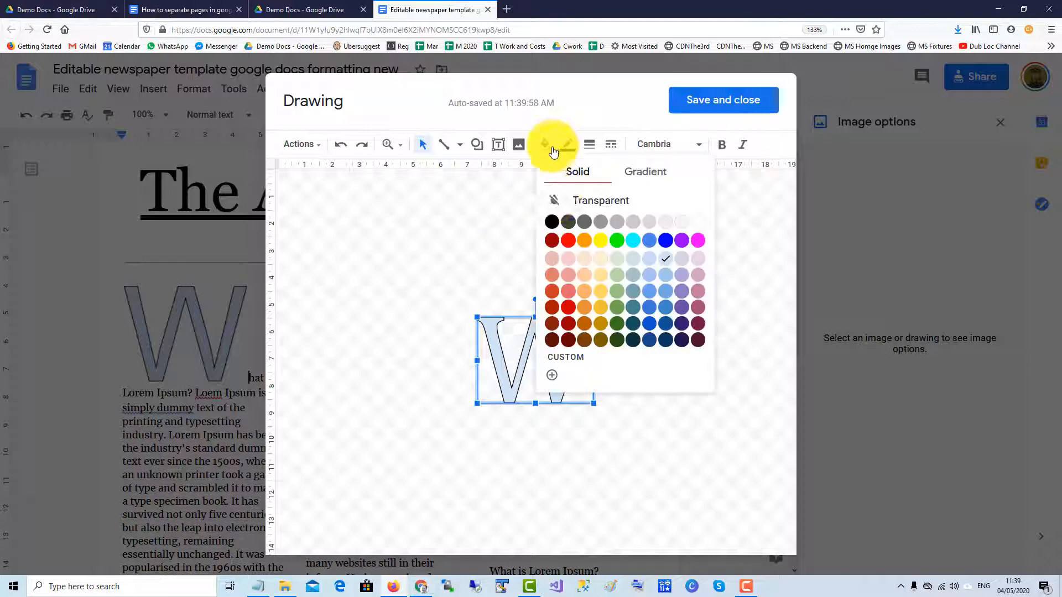
left_click(551, 221)
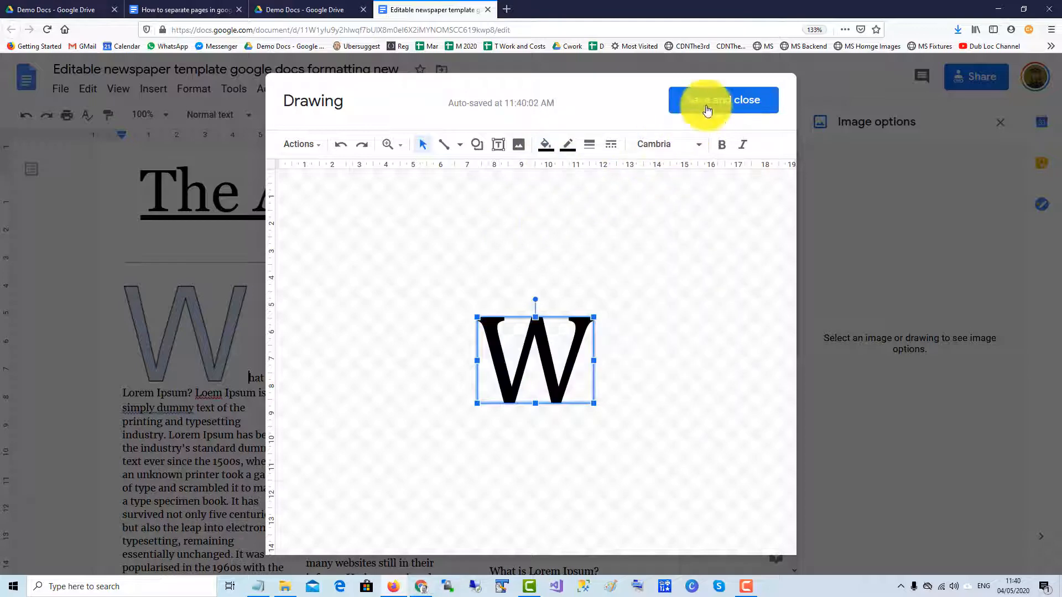
left_click(722, 99)
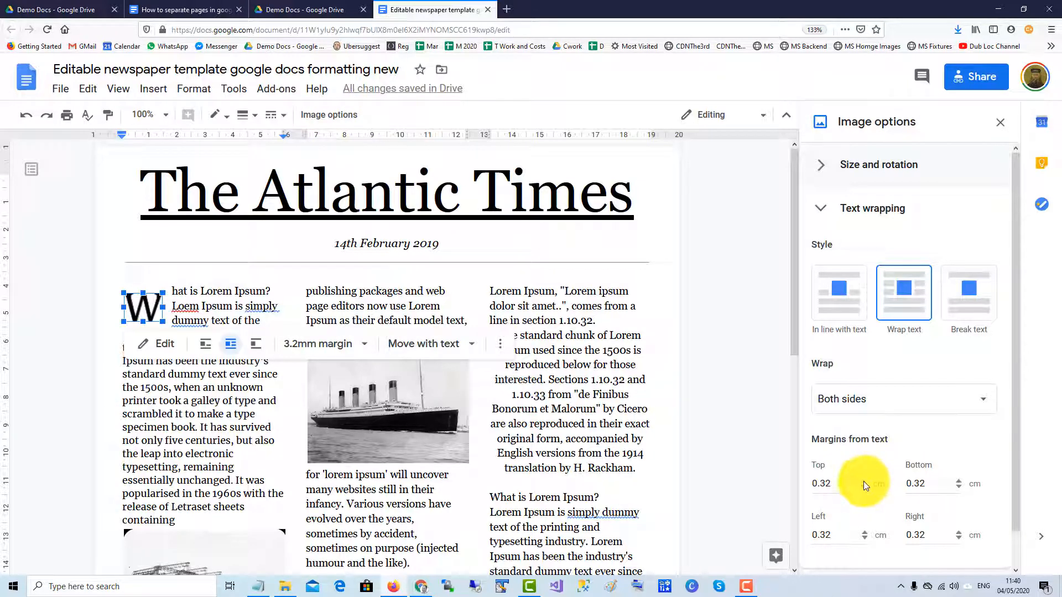
Step: Adjust the wrapped drop cap's top margin down to 0.12 cm
left_click(882, 480)
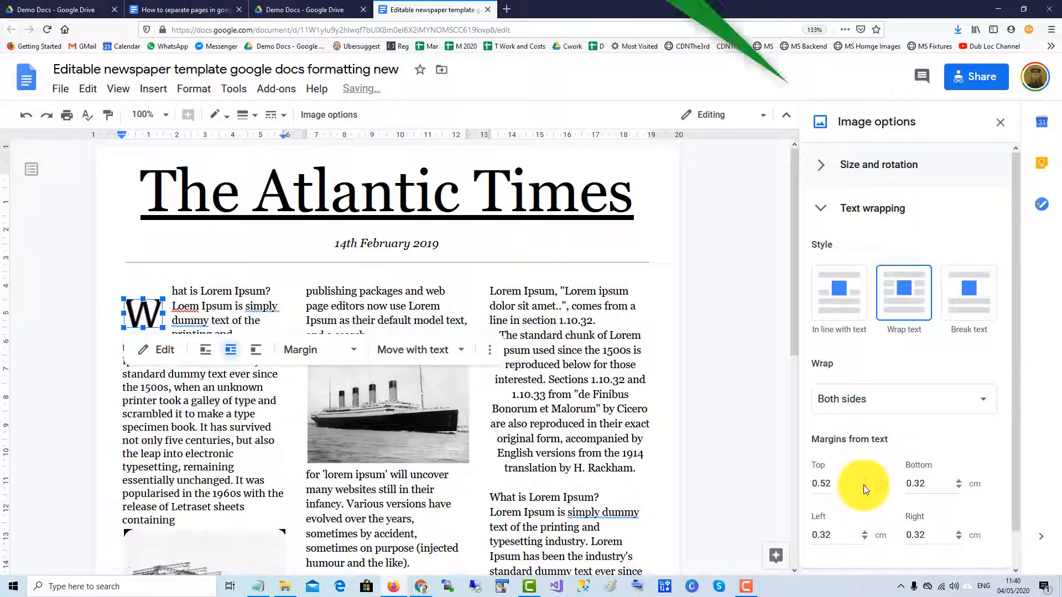
left_click(864, 488)
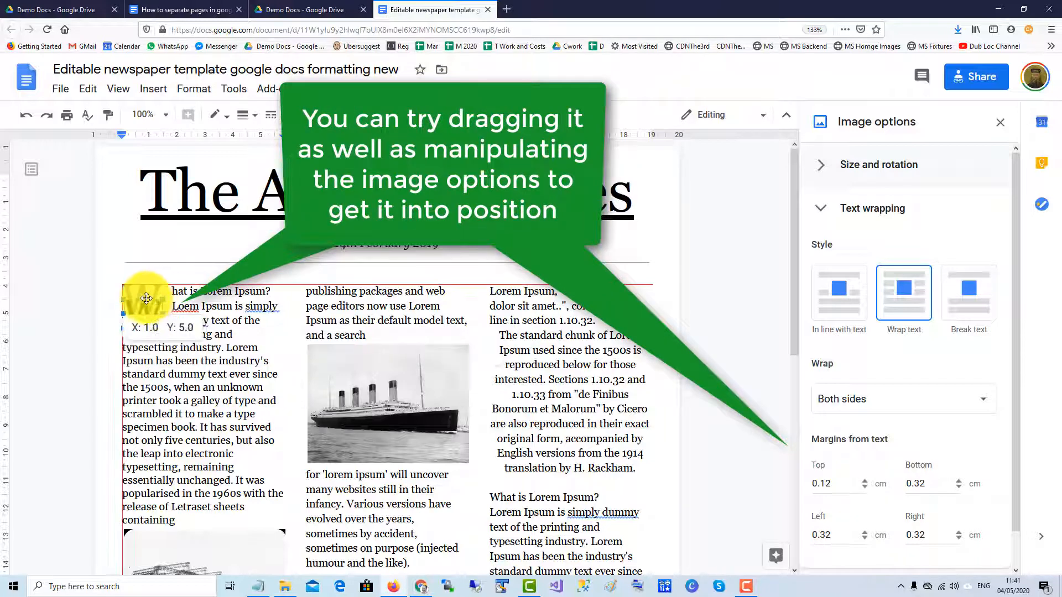